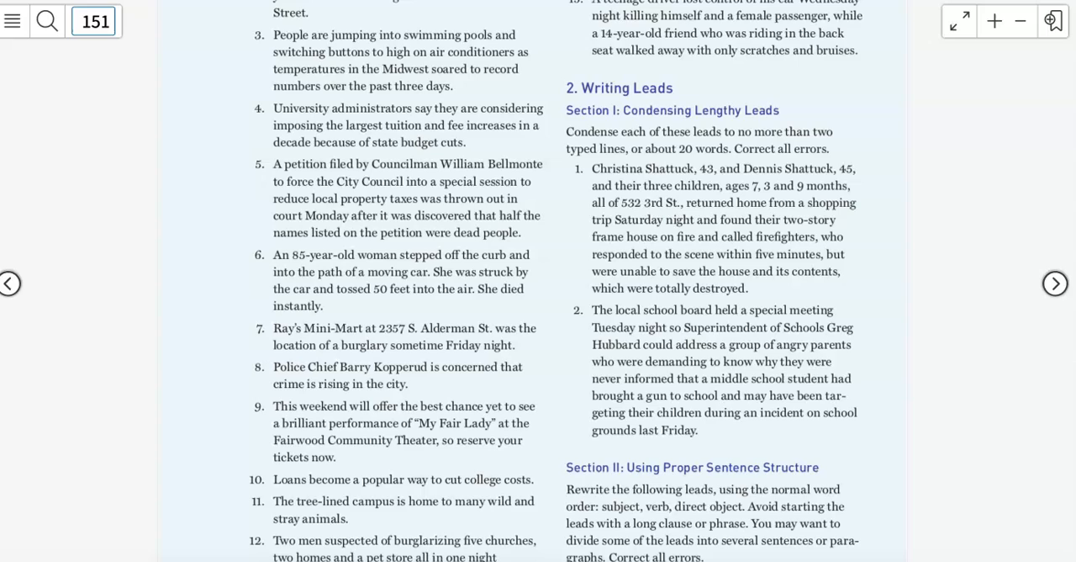
{"action": "mouse_move", "coordinate": [559, 183]}
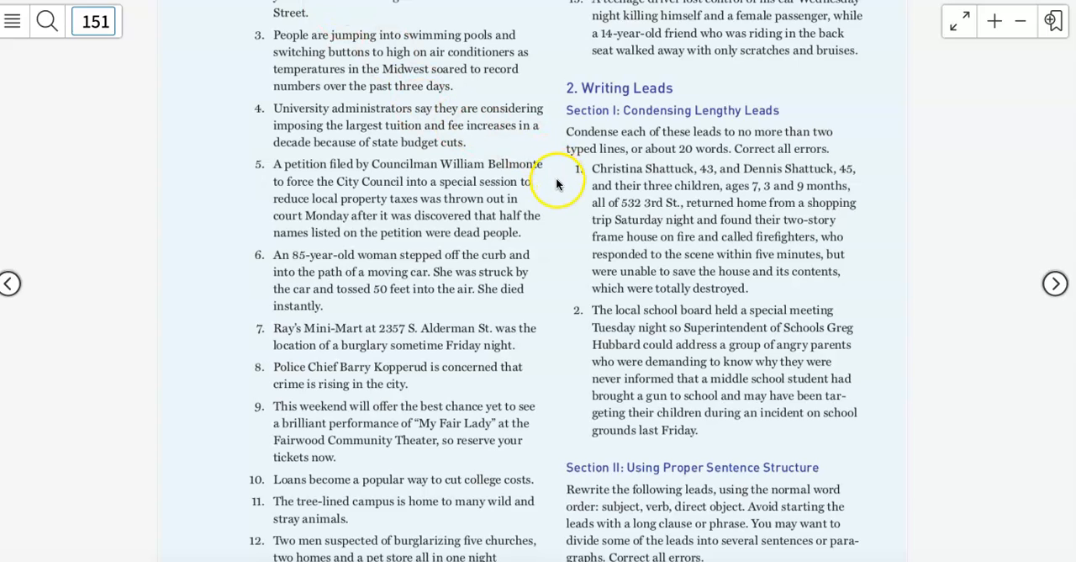
{"action": "mouse_move", "coordinate": [570, 187]}
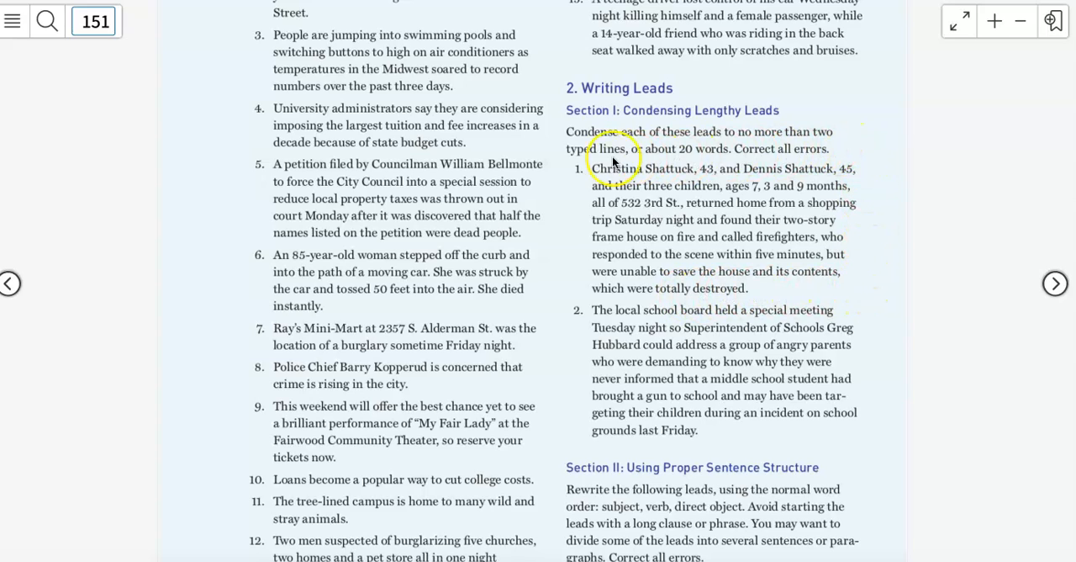
{"action": "mouse_move", "coordinate": [572, 291]}
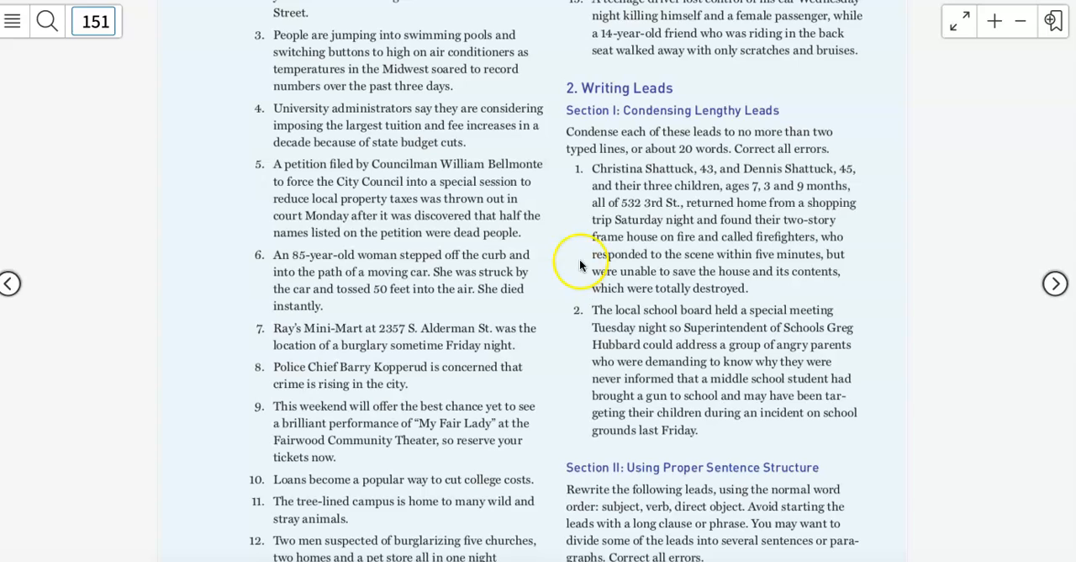
{"action": "mouse_move", "coordinate": [744, 181]}
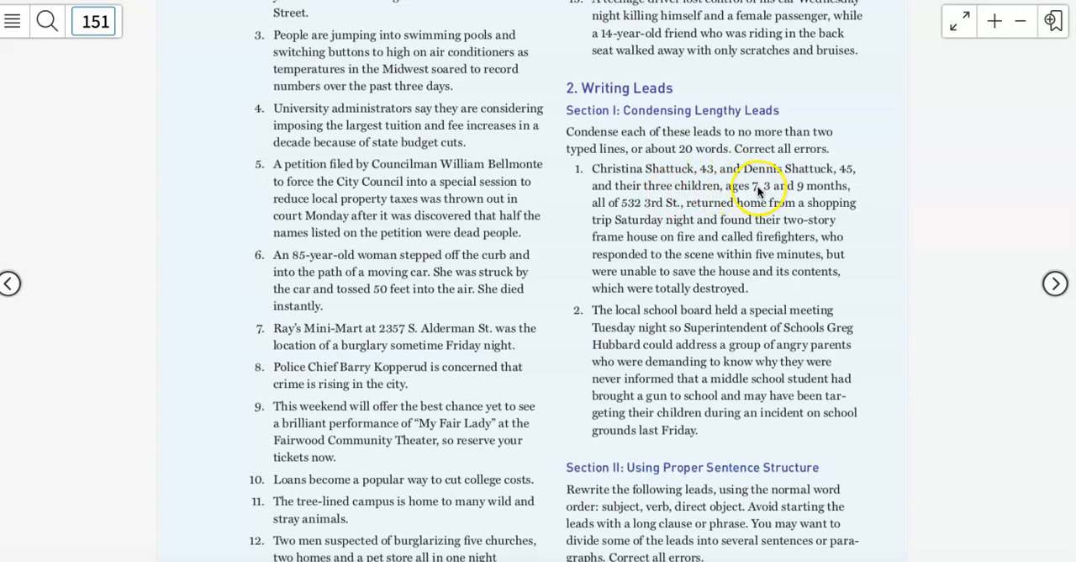
{"action": "mouse_move", "coordinate": [669, 217]}
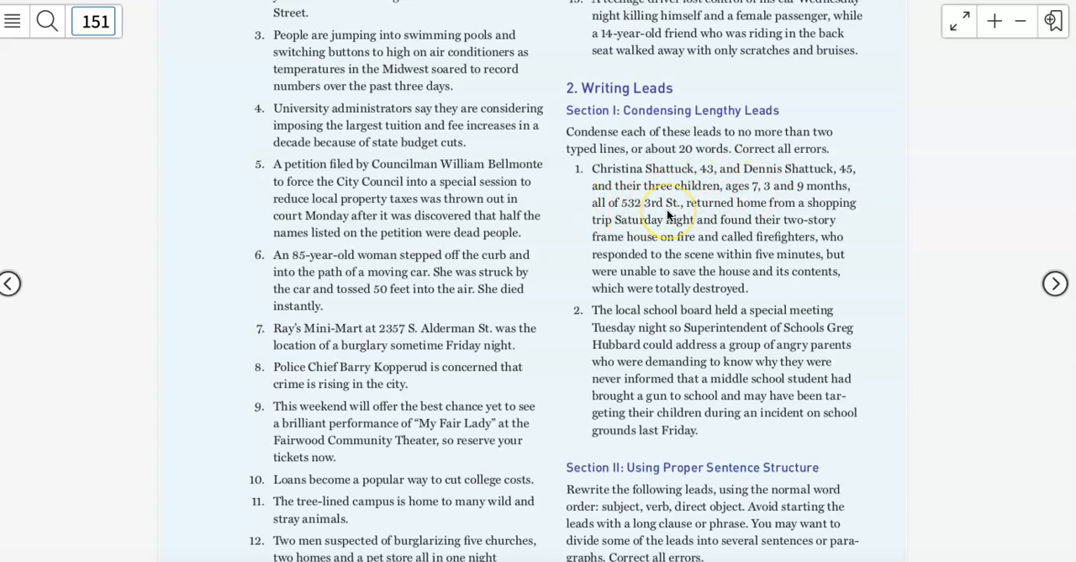
{"action": "mouse_move", "coordinate": [807, 215]}
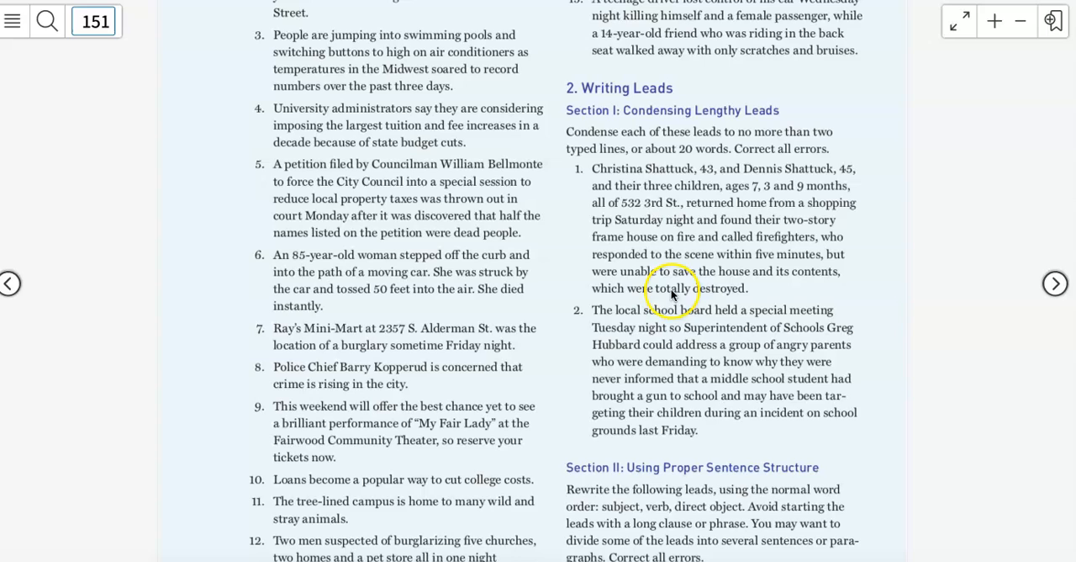
{"action": "mouse_move", "coordinate": [737, 154]}
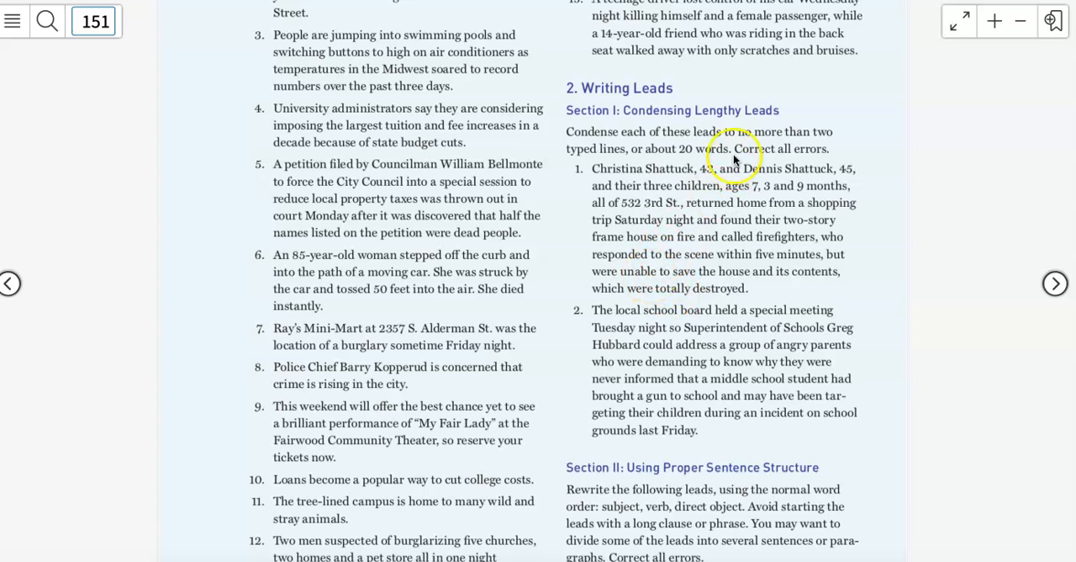
{"action": "mouse_move", "coordinate": [861, 209]}
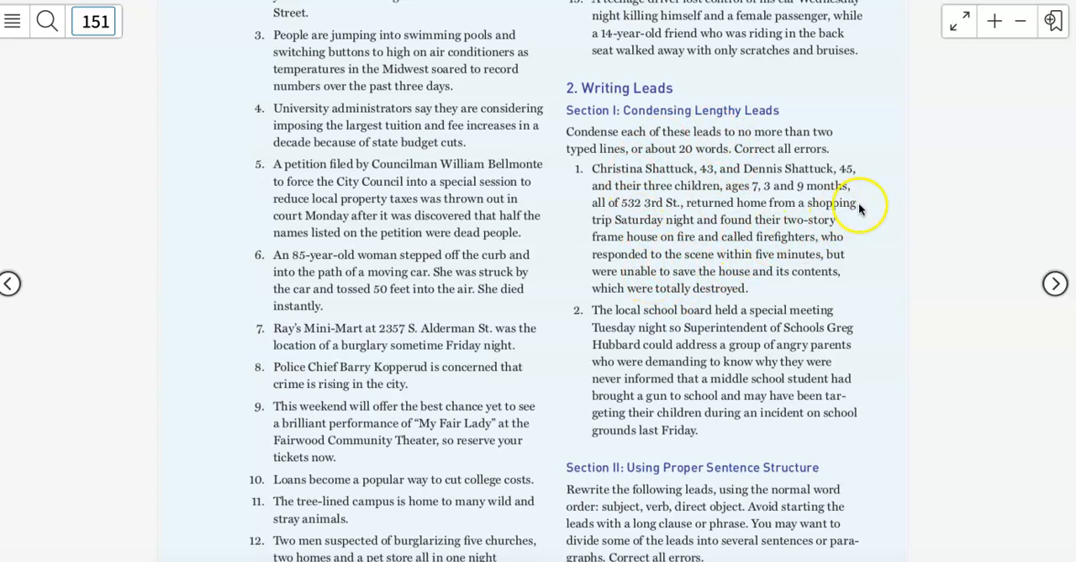
{"action": "mouse_move", "coordinate": [858, 208]}
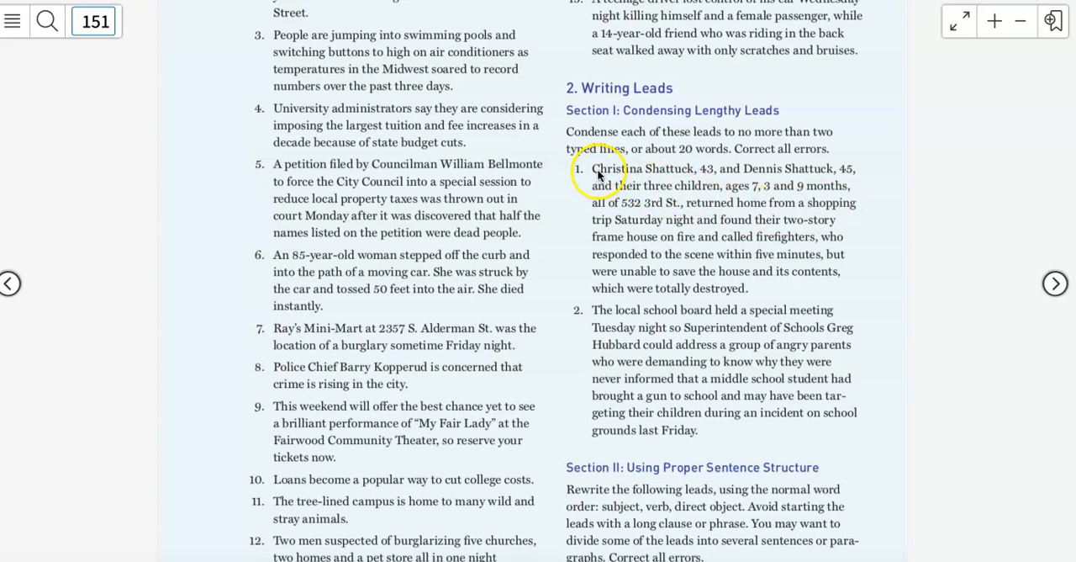
{"action": "mouse_move", "coordinate": [851, 168]}
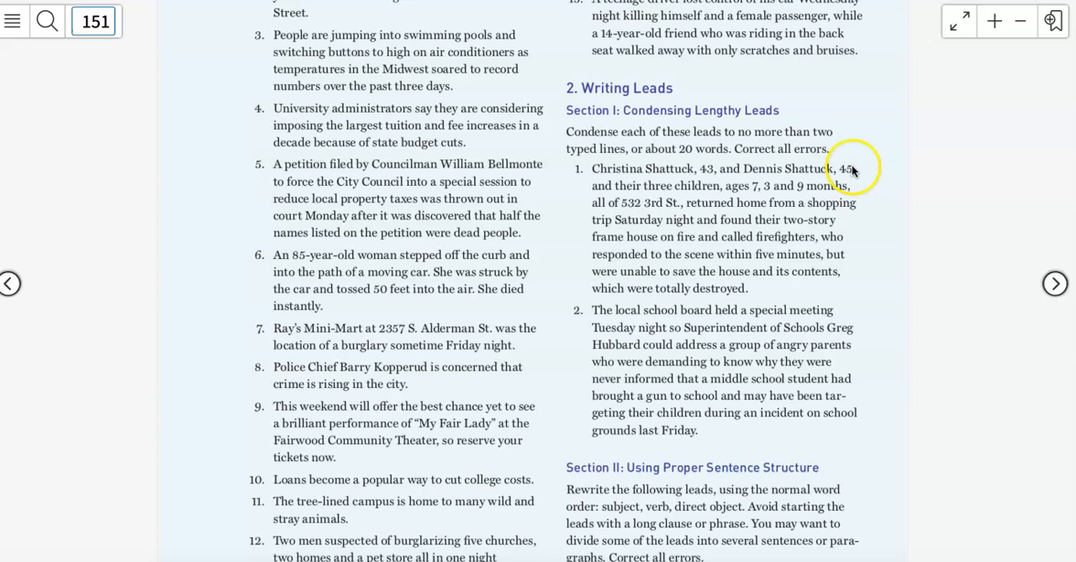
{"action": "mouse_move", "coordinate": [664, 194]}
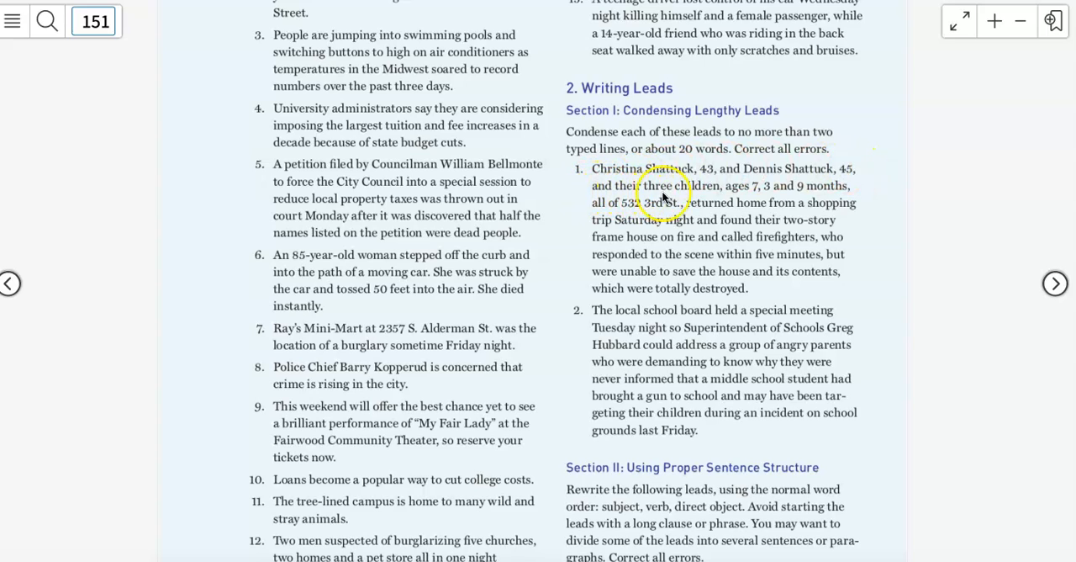
{"action": "mouse_move", "coordinate": [850, 192]}
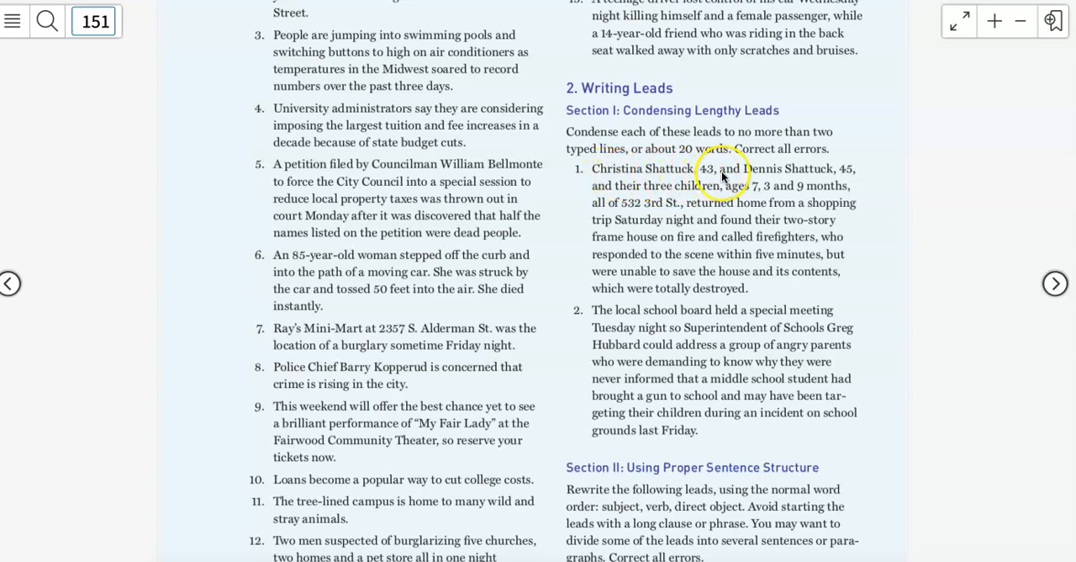
{"action": "mouse_move", "coordinate": [845, 172]}
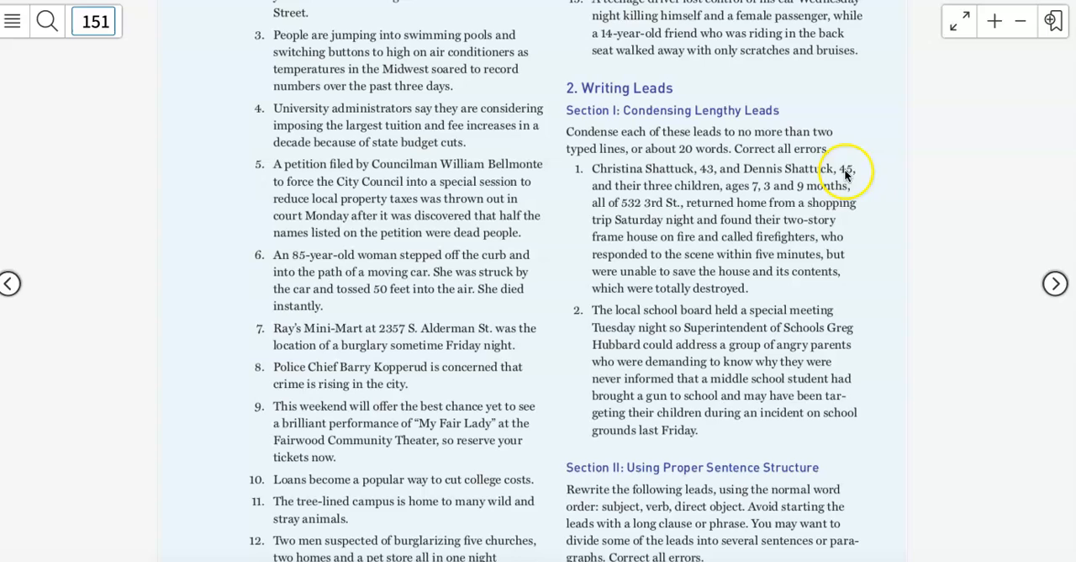
{"action": "mouse_move", "coordinate": [686, 198]}
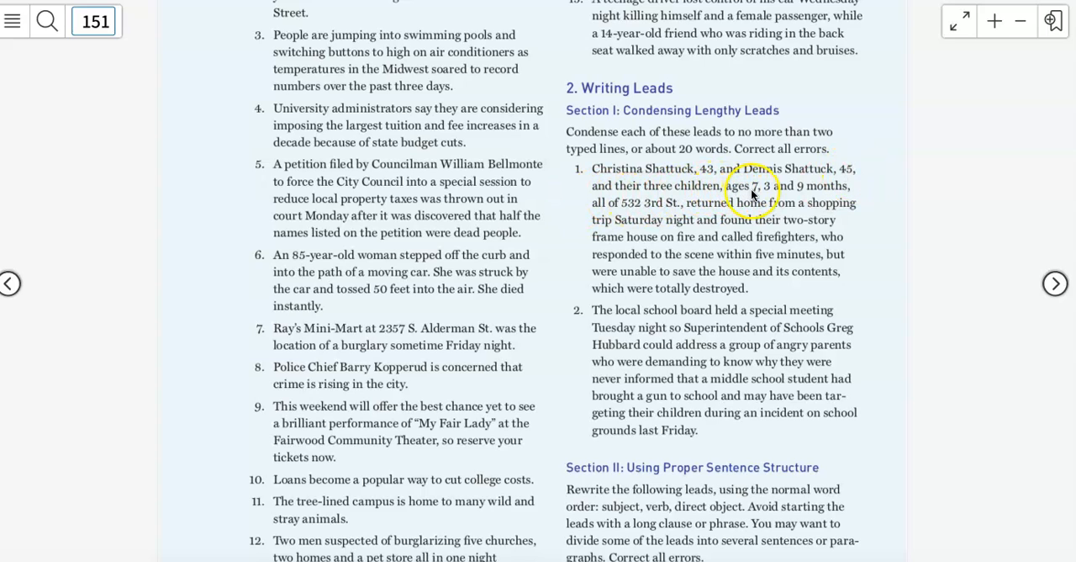
{"action": "mouse_move", "coordinate": [848, 187]}
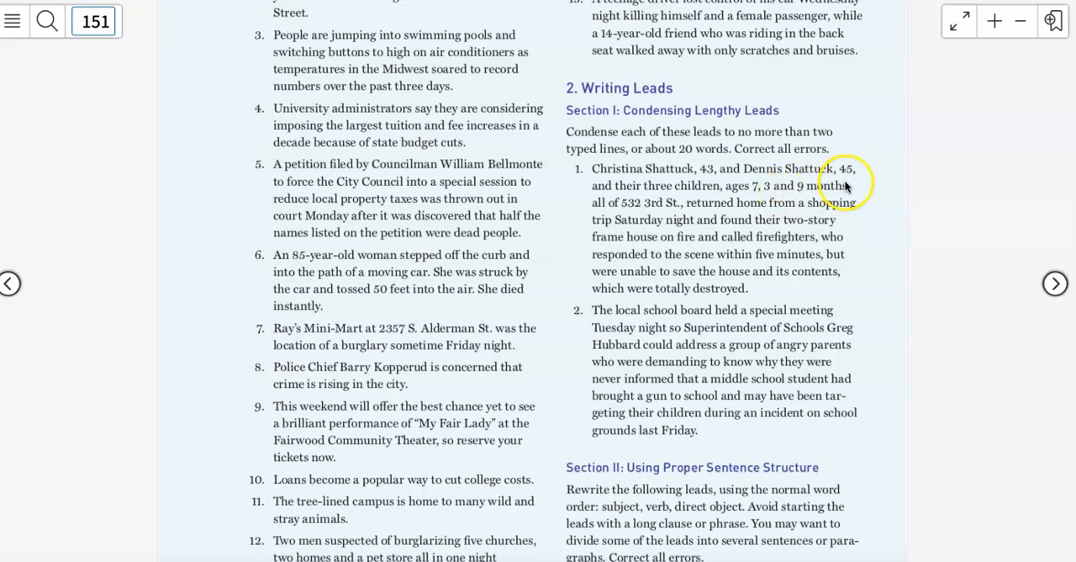